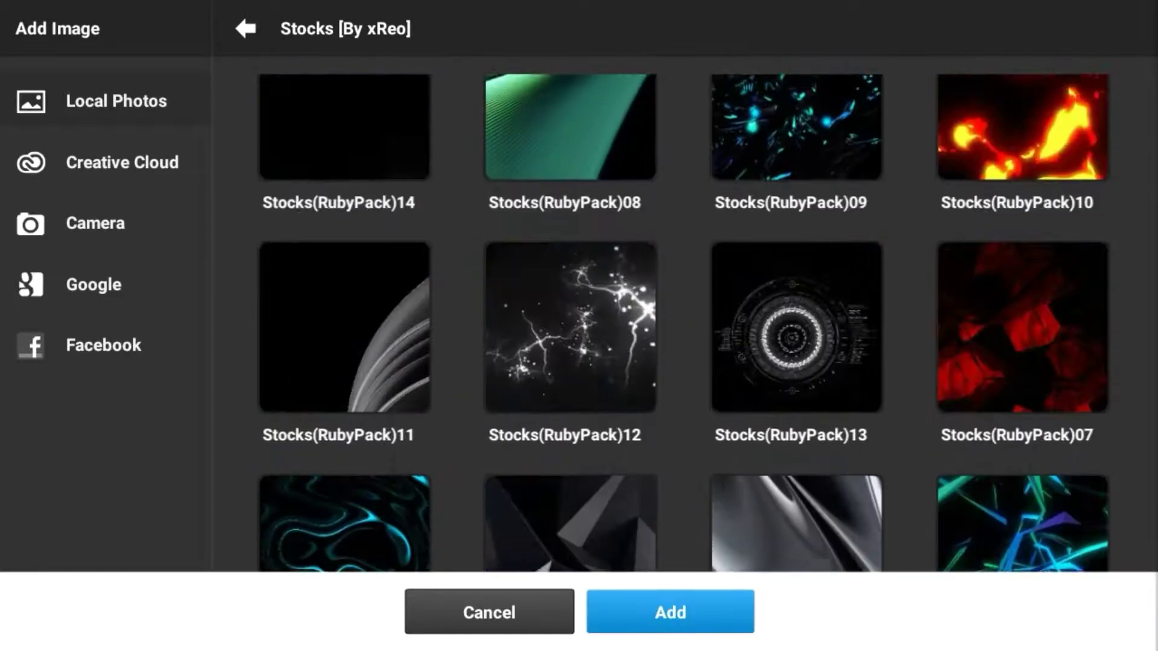
# - Place an abstract swirling stock texture behind the TEXZI logo and apply a glow effect
pyautogui.click(669, 610)
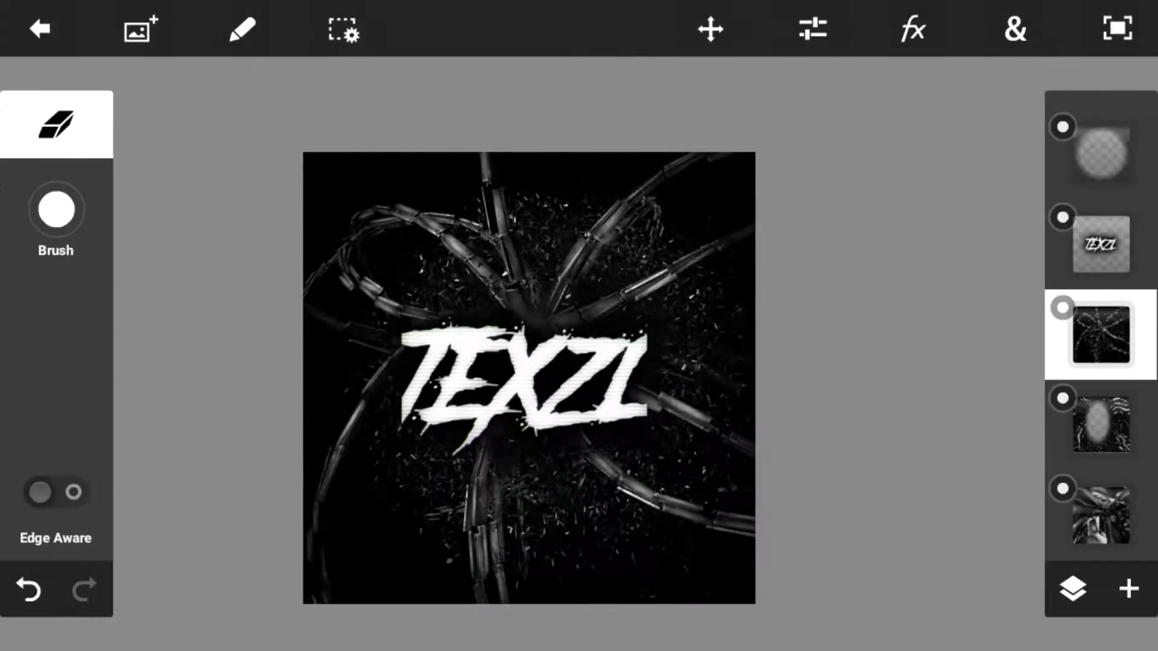
pyautogui.click(910, 29)
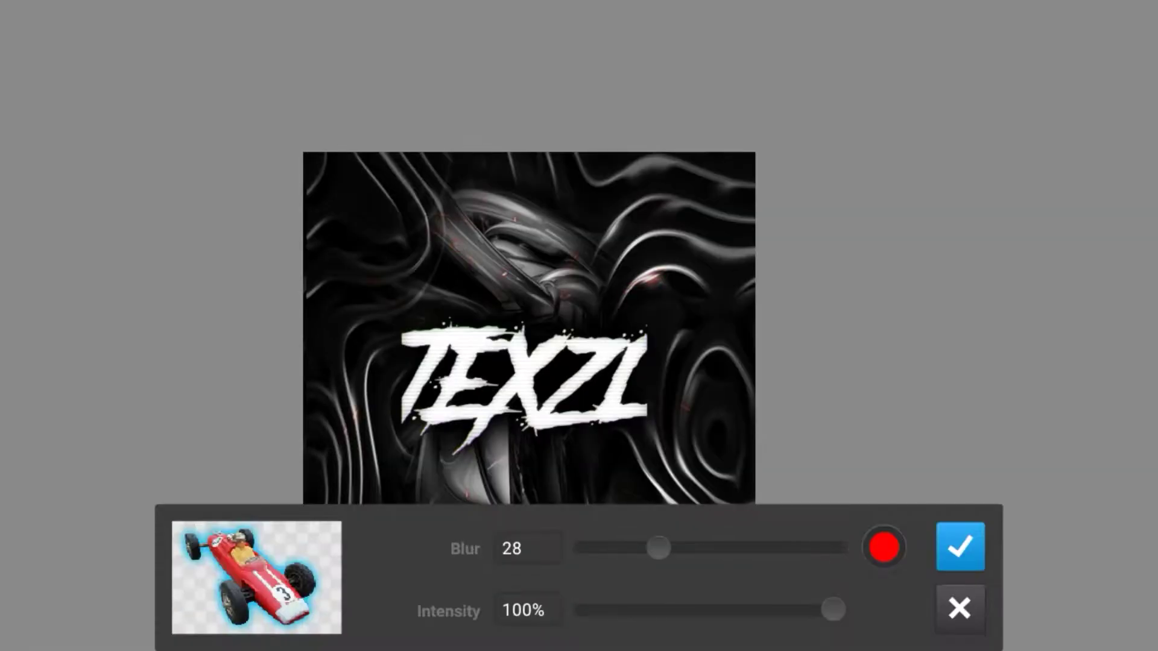
pyautogui.click(959, 546)
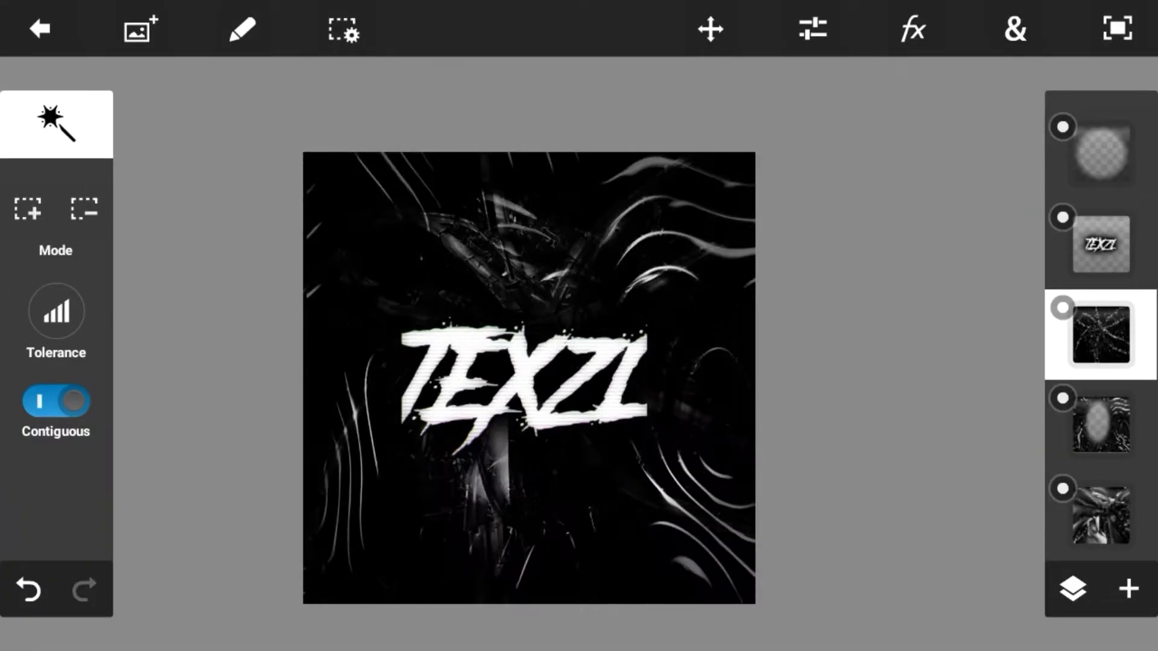
pyautogui.click(56, 309)
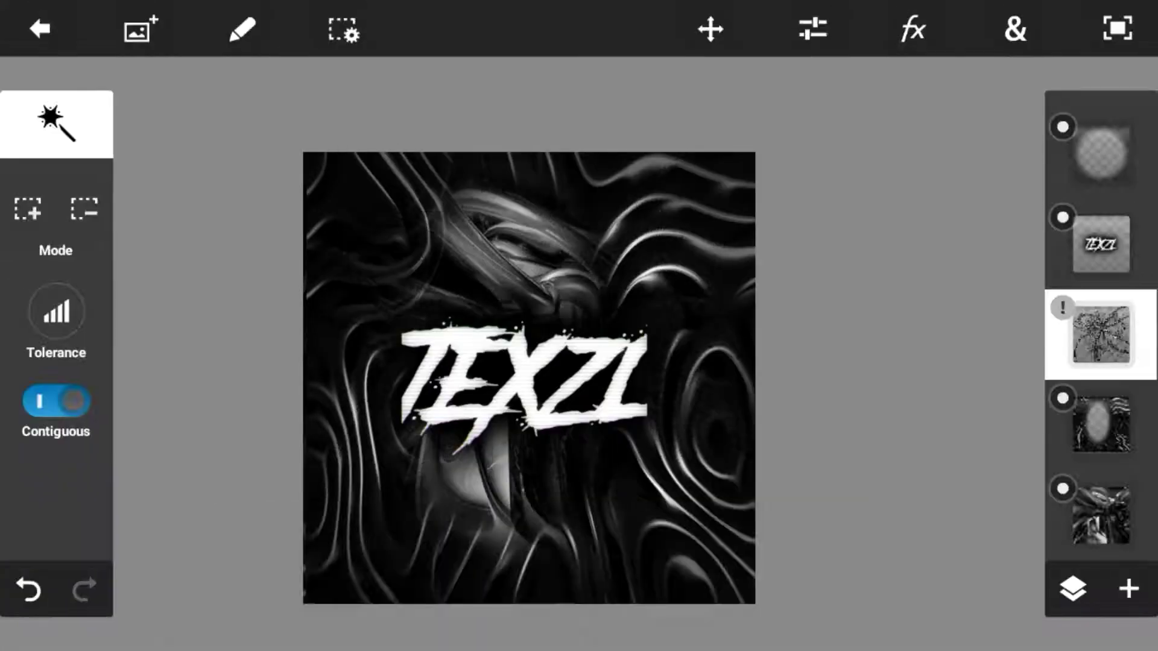
pyautogui.click(1098, 151)
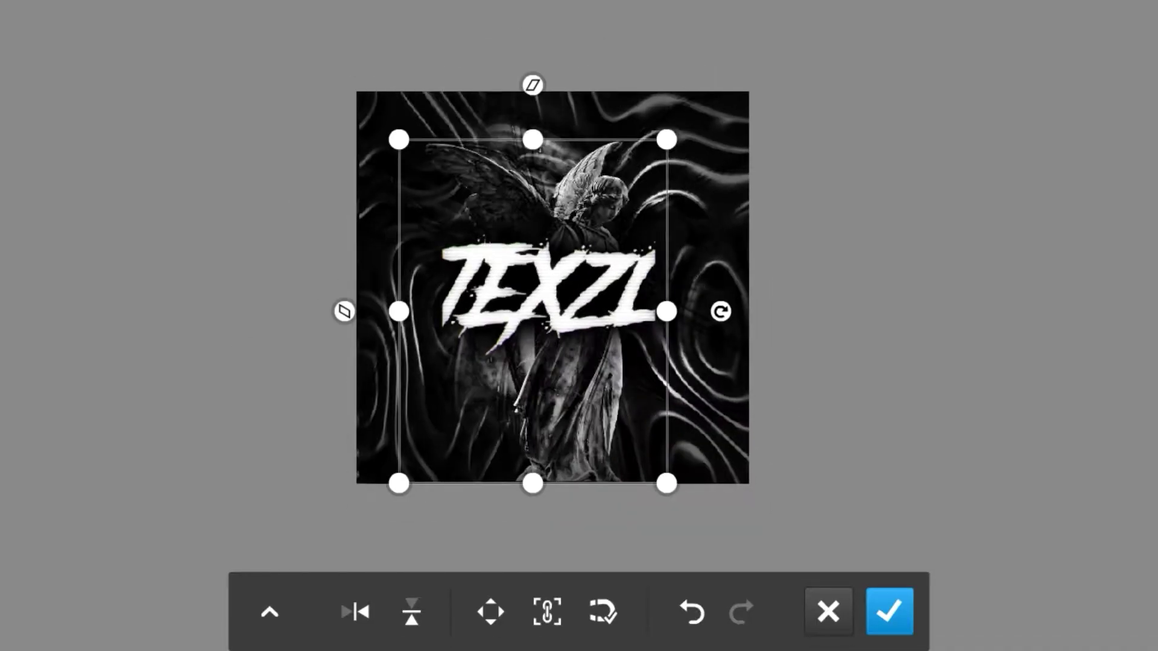
# - Confirm the angel statue, set a layer to 45% Overlay, and place the cyborg render
pyautogui.click(889, 610)
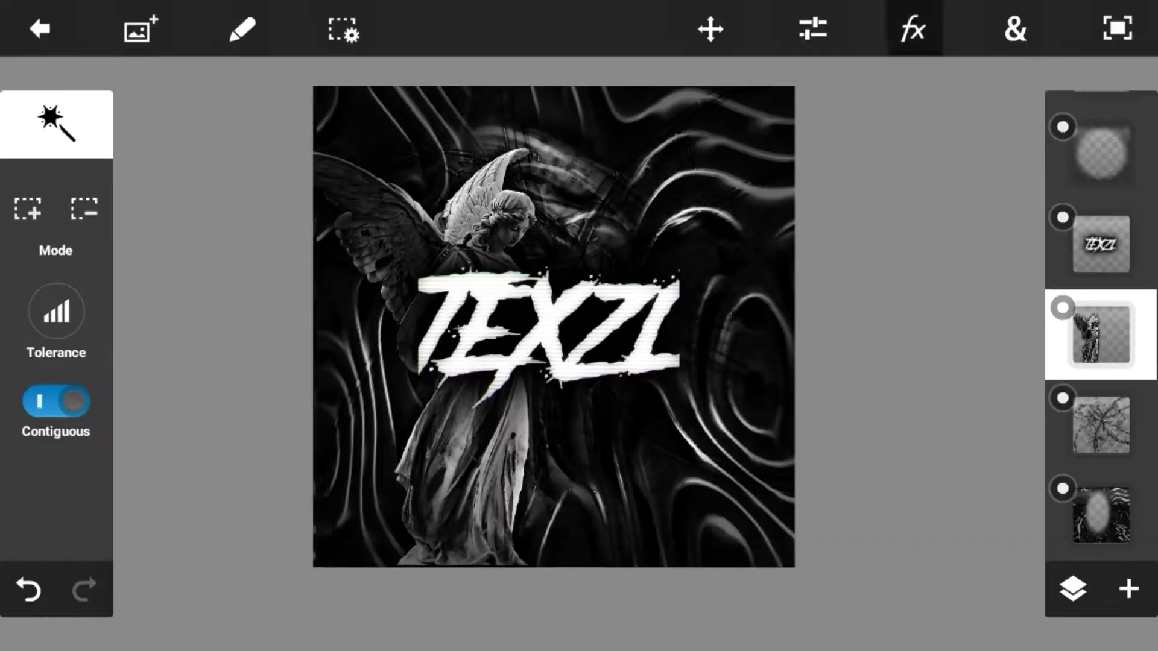
pyautogui.click(1099, 422)
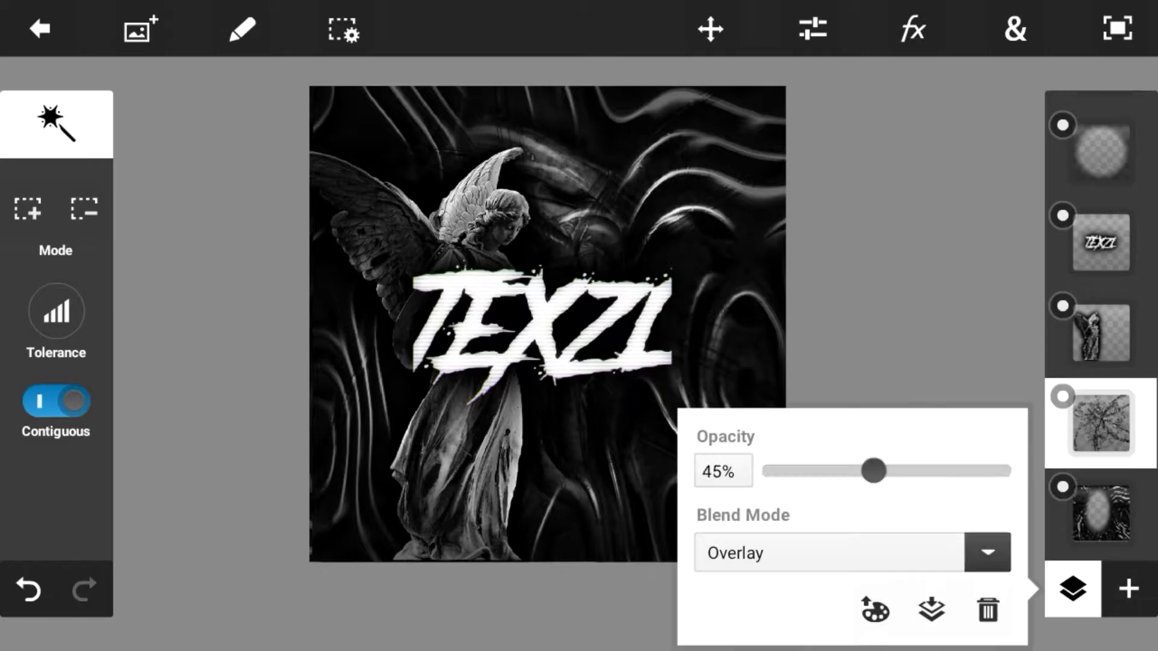
pyautogui.click(138, 29)
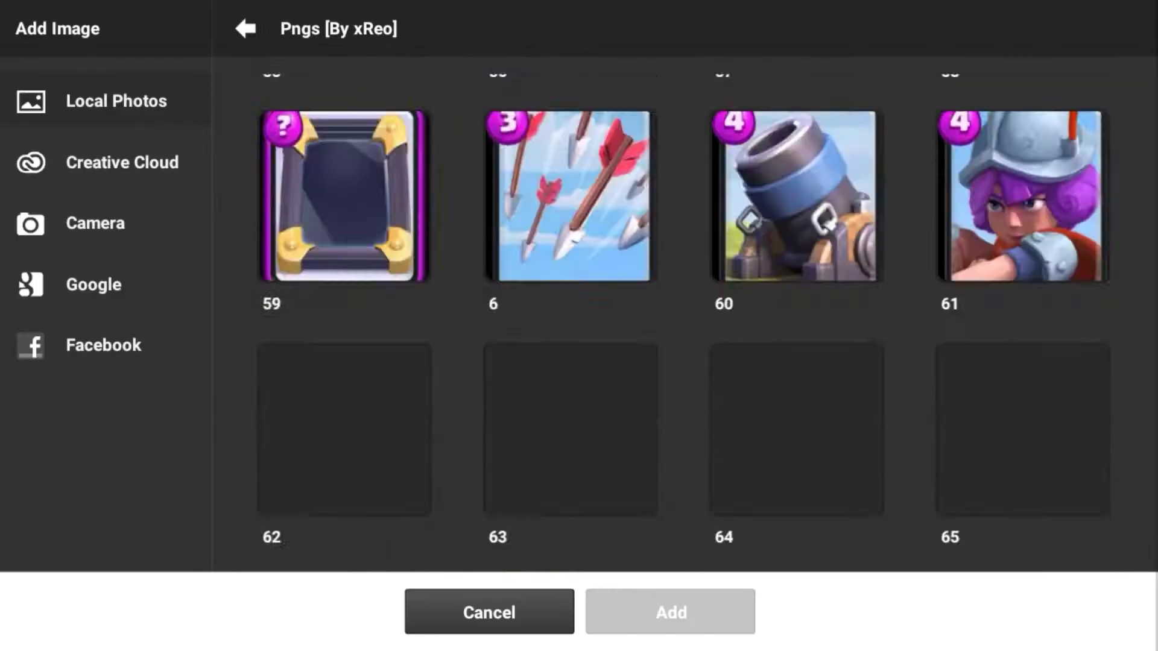
pyautogui.scroll(3)
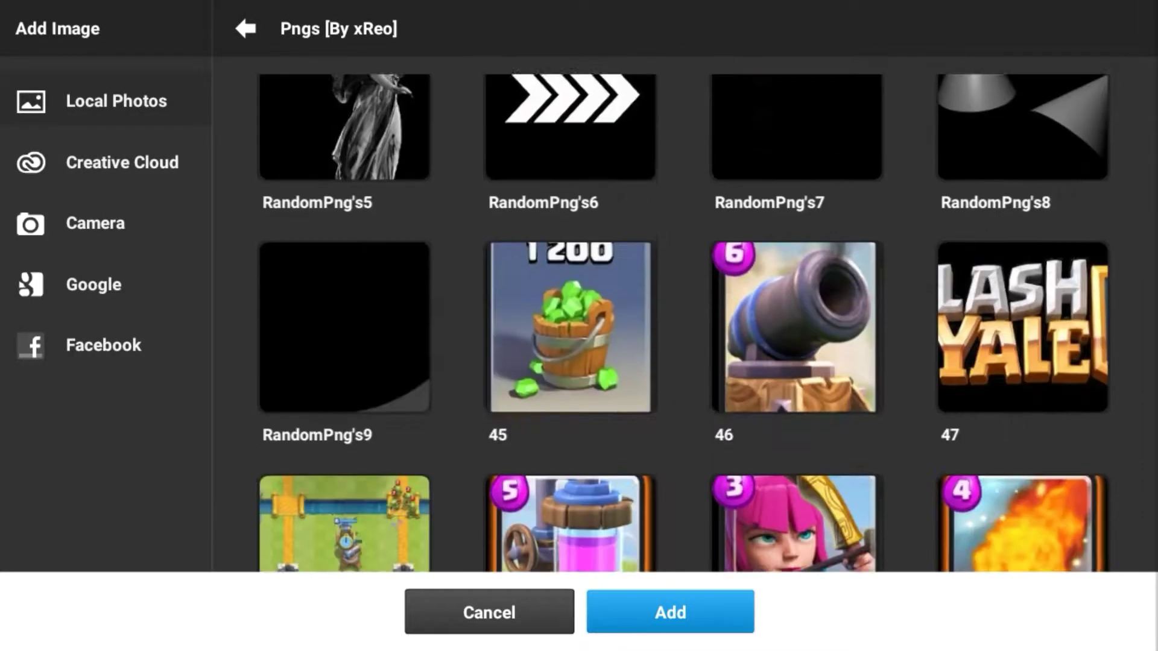
pyautogui.click(668, 612)
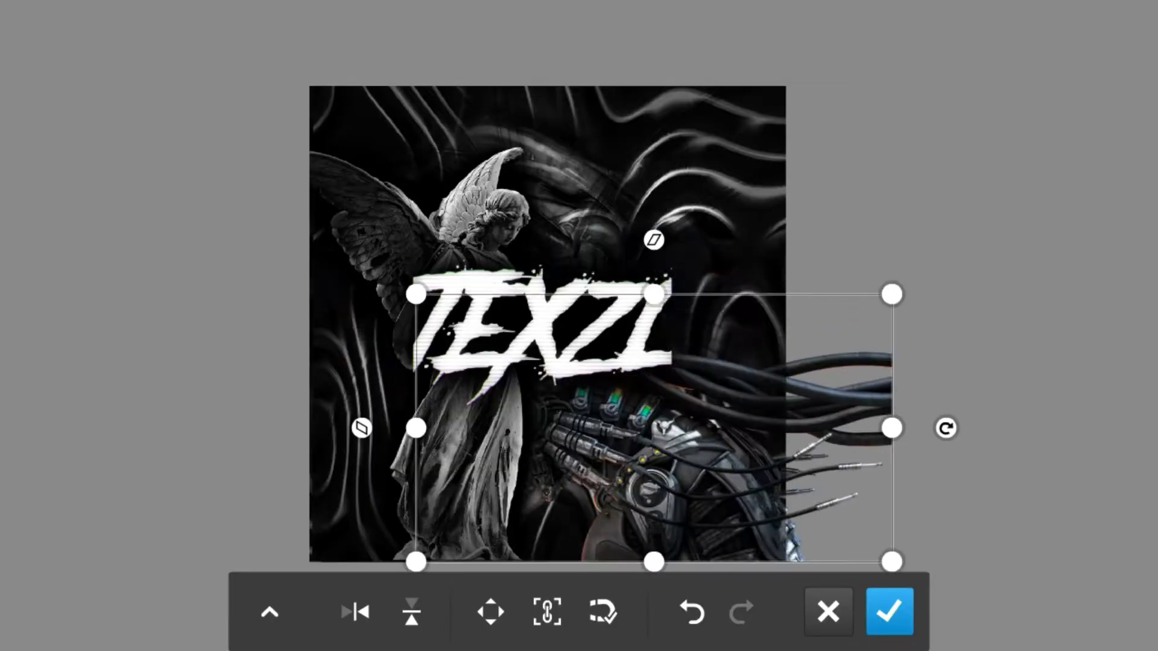
pyautogui.click(889, 611)
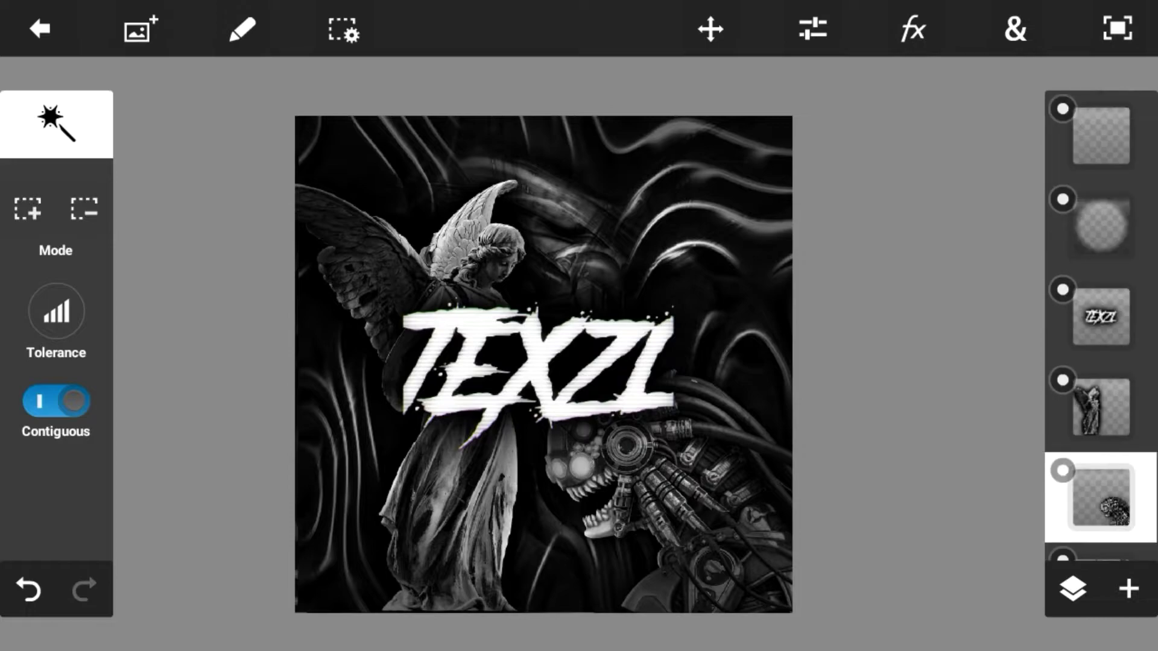
# - Place two desaturated abstract stock images side by side and heal the seam between them
pyautogui.click(139, 28)
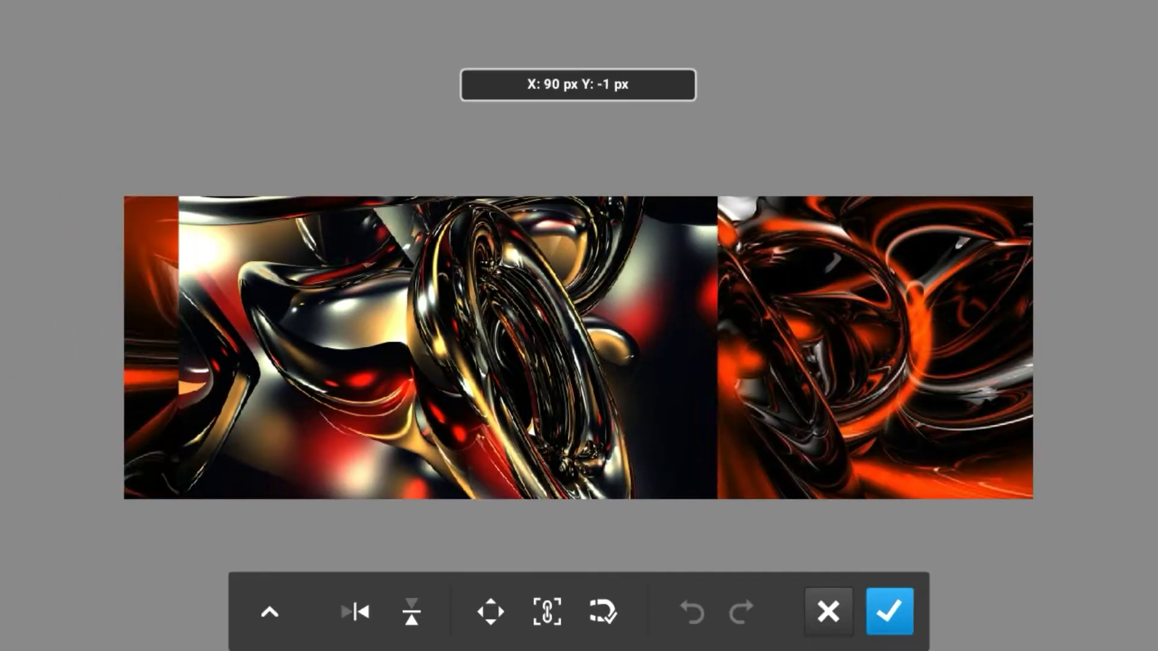
pyautogui.click(889, 611)
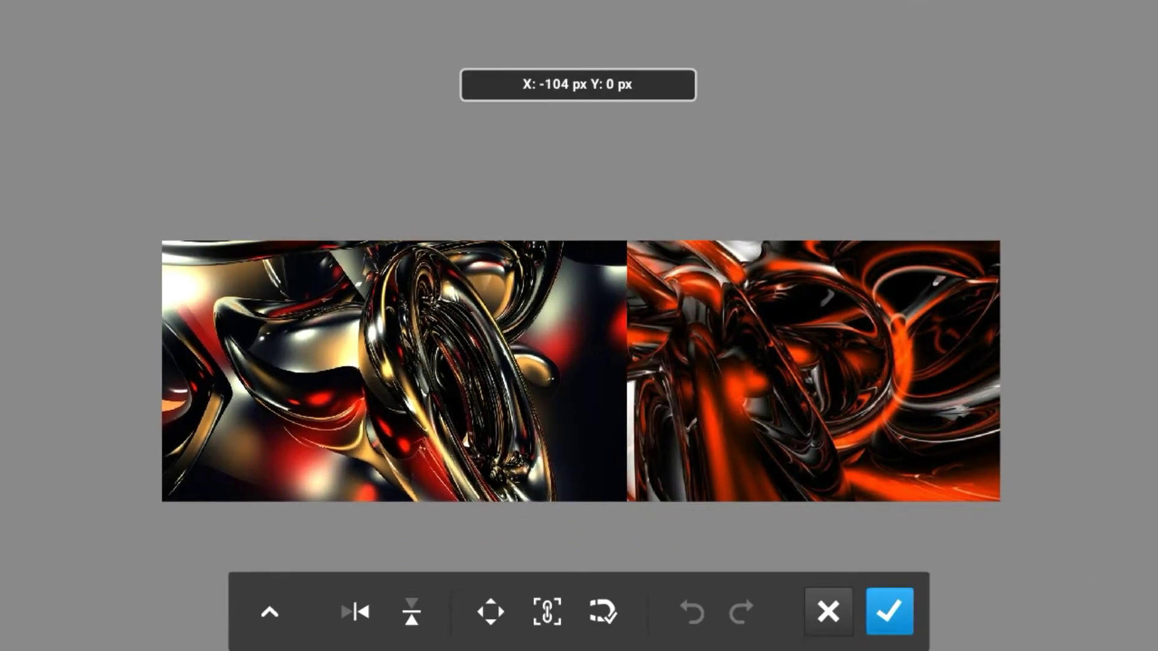
pyautogui.click(888, 611)
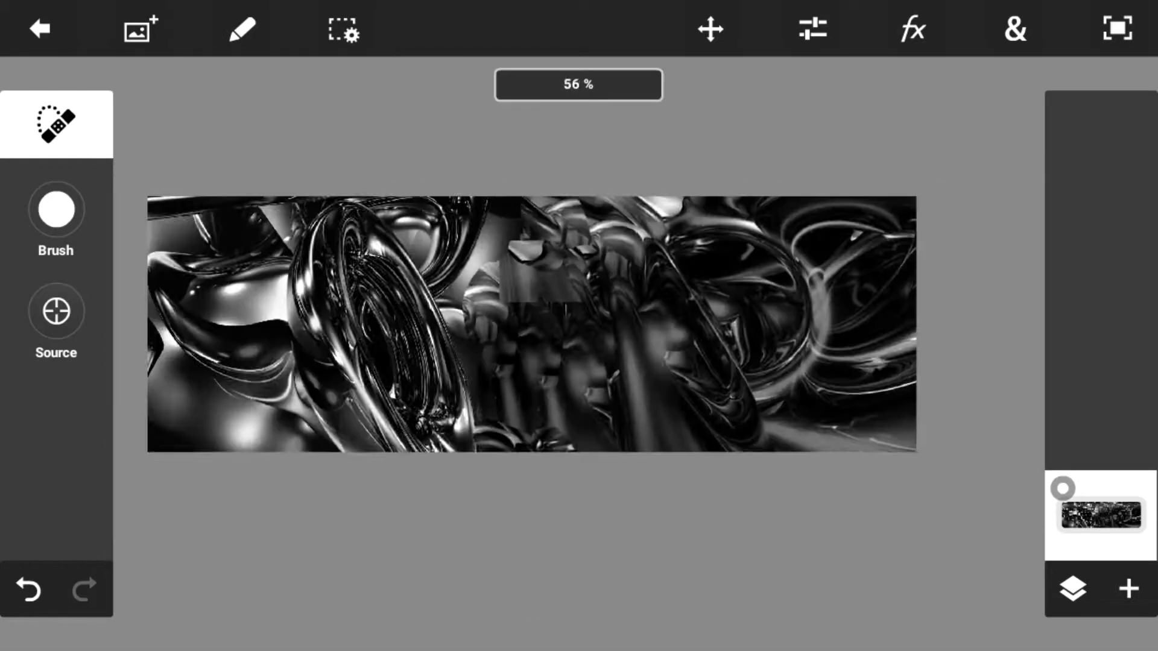
pyautogui.click(912, 29)
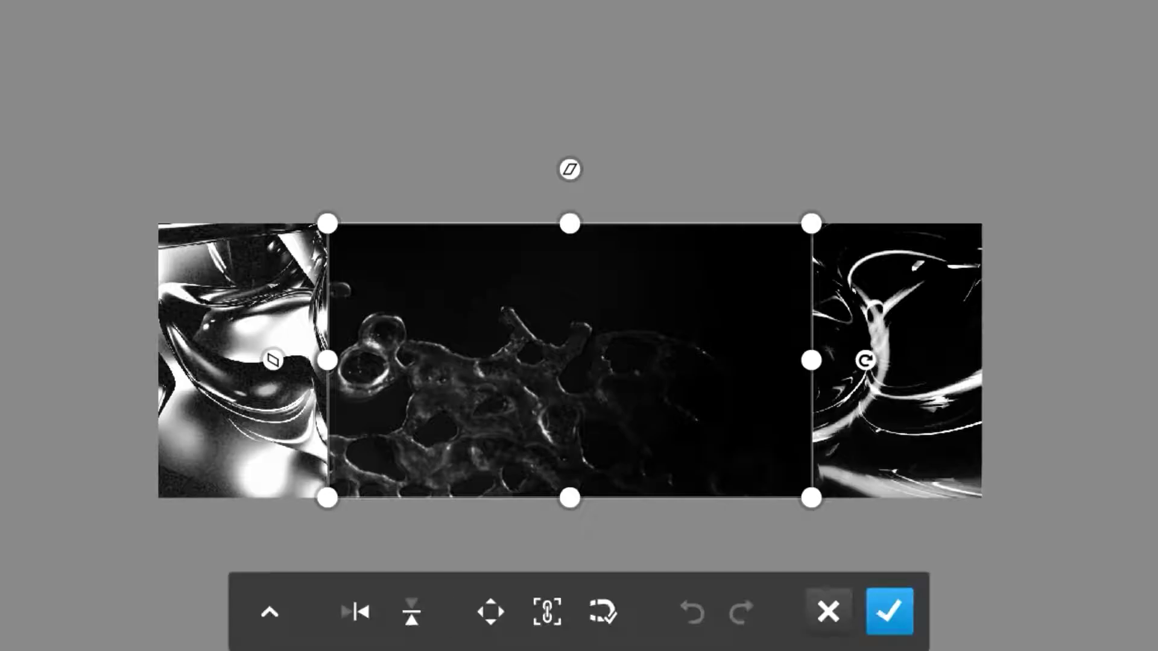
# - Place the dark splash texture and add the TEXZI logo with a gradient
pyautogui.click(889, 611)
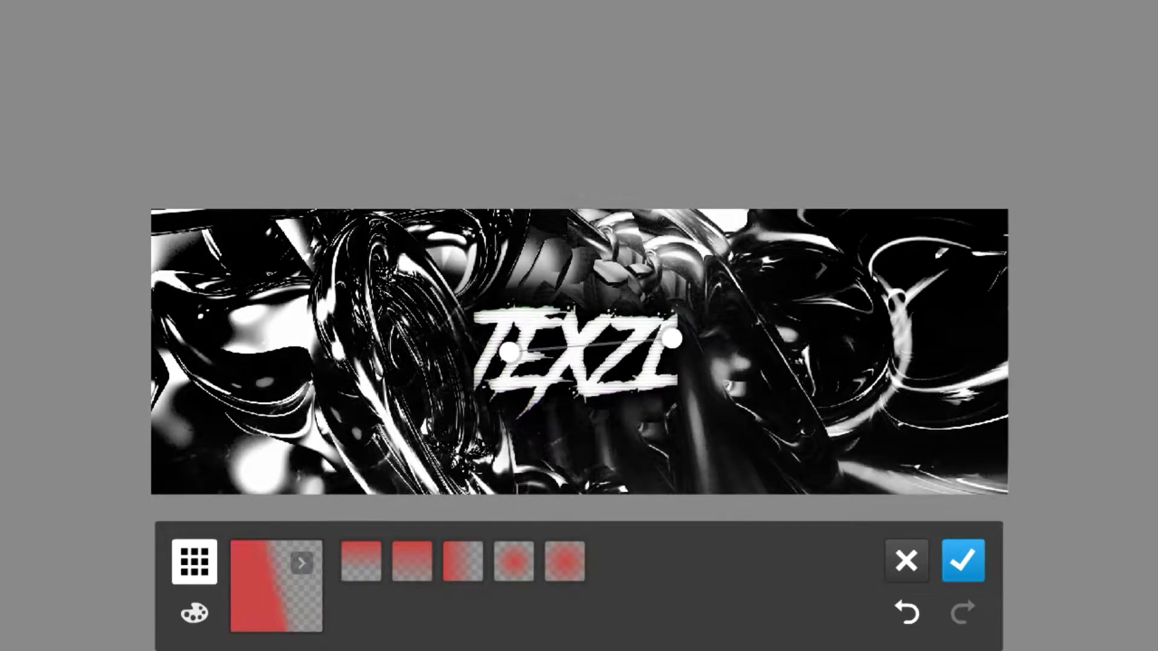
pyautogui.click(194, 562)
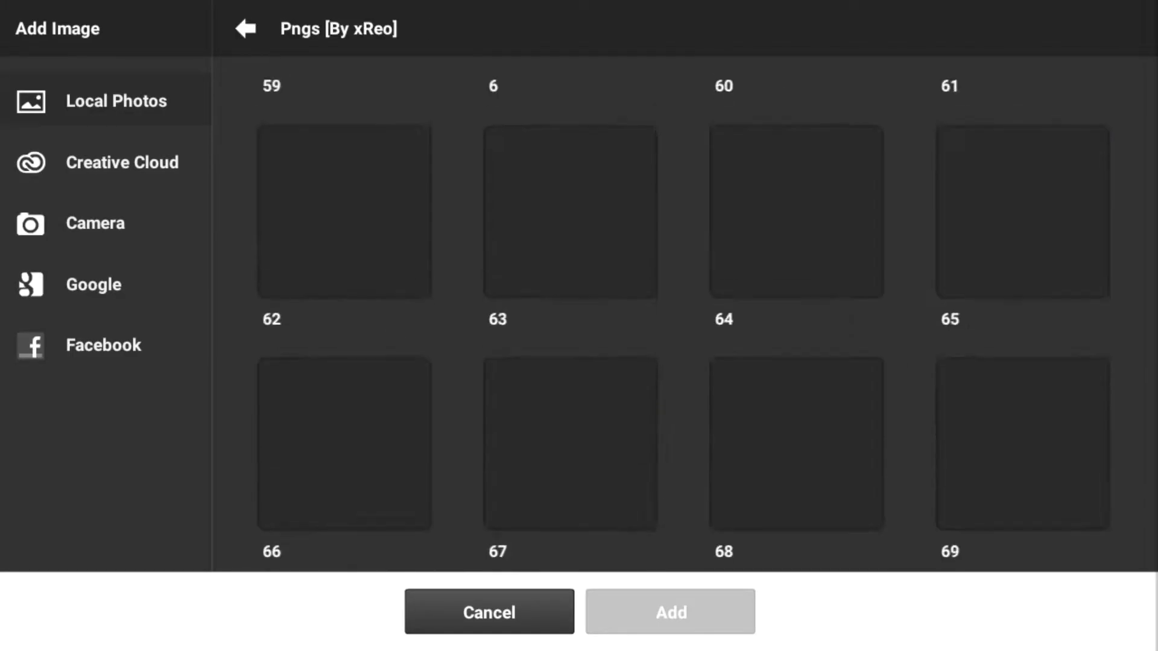
# - Place the cyborg render at the banner's left beside TEXZI, then another Pngs image
pyautogui.scroll(-3)
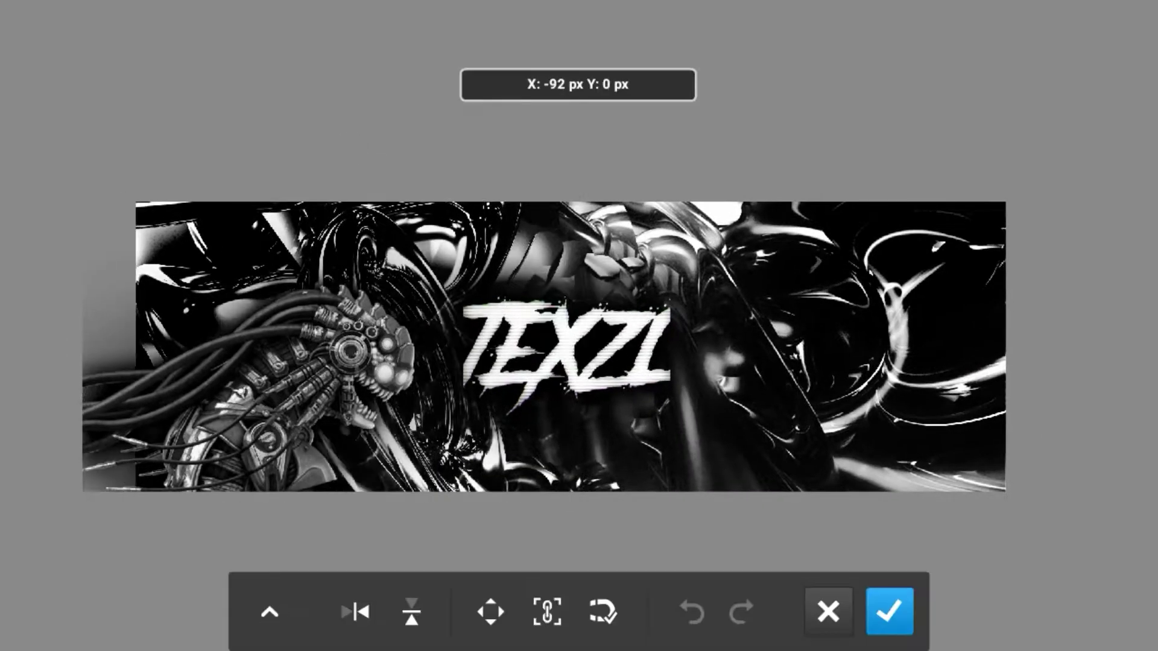
pyautogui.click(888, 611)
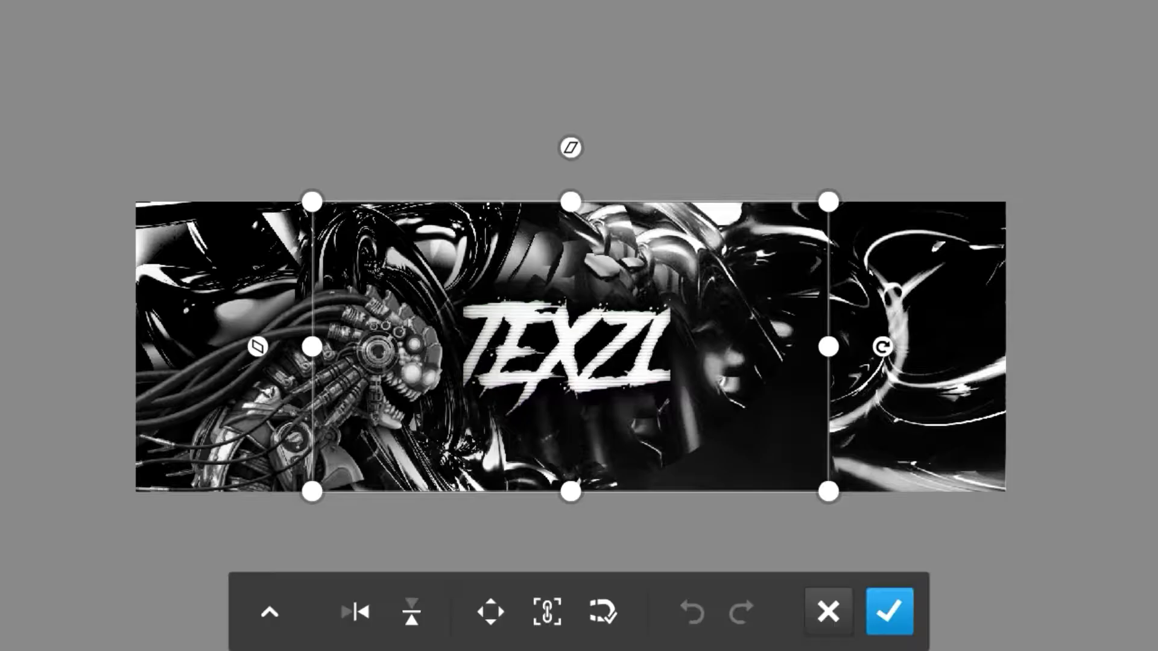
pyautogui.click(811, 29)
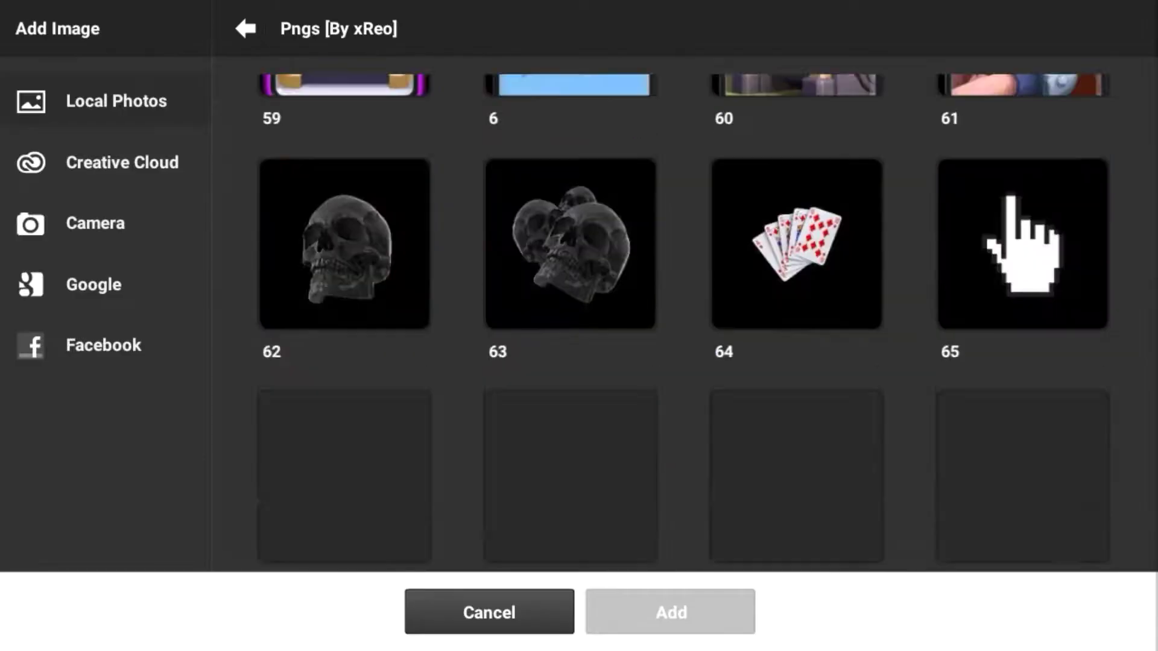
pyautogui.scroll(-3)
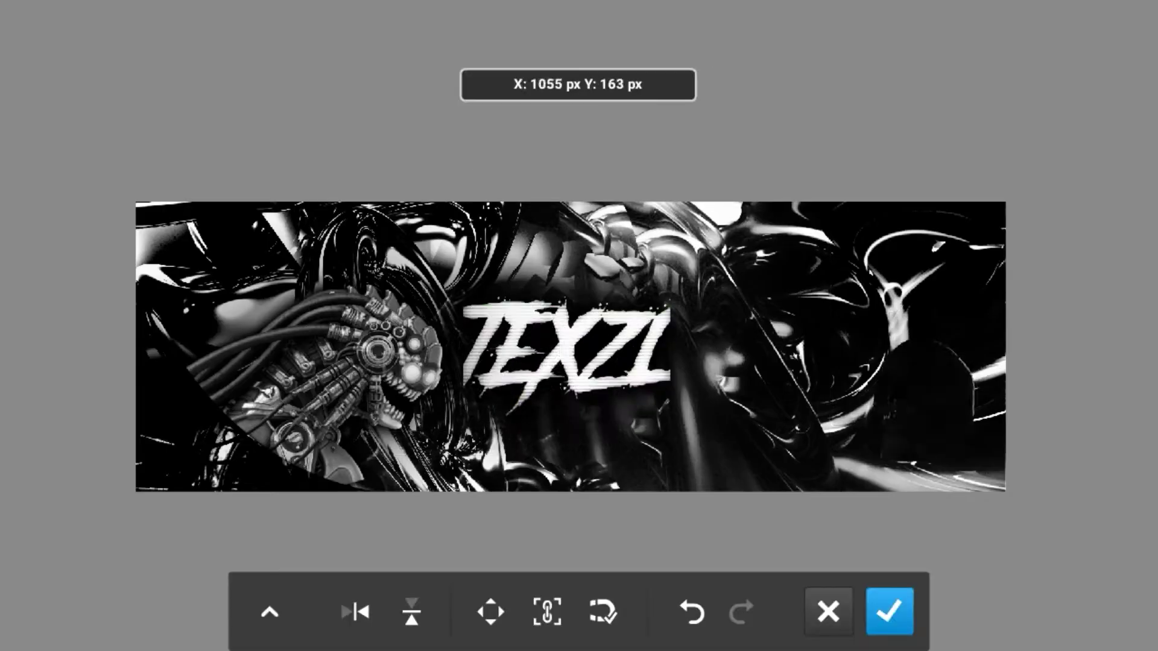
pyautogui.click(888, 611)
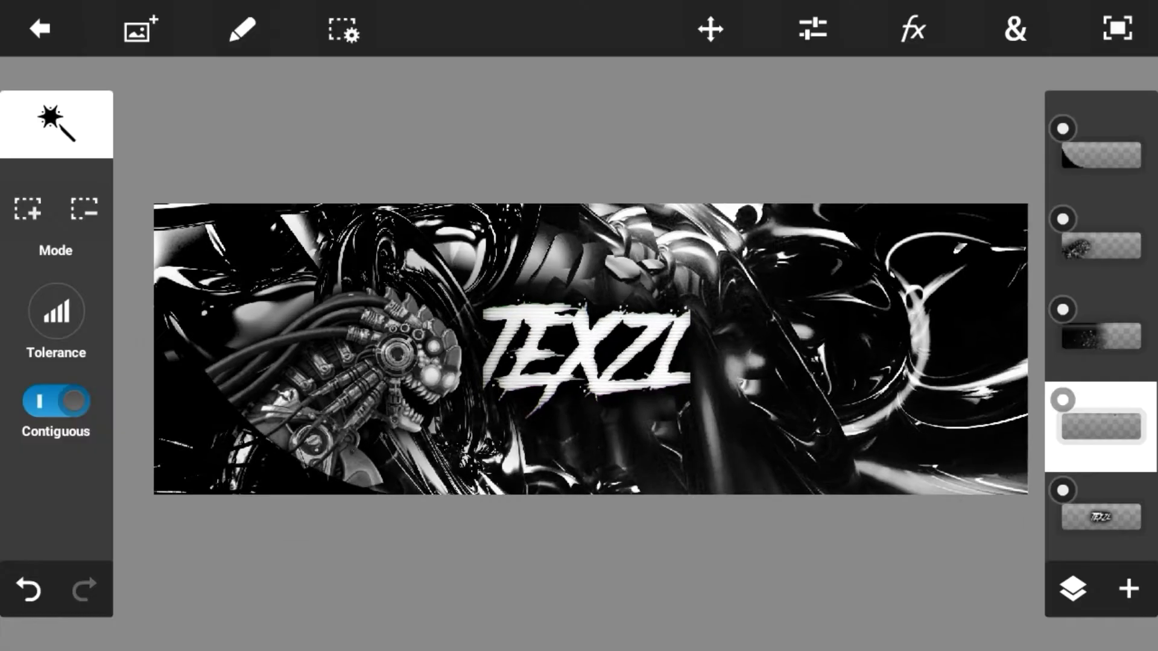
# - Add a small scaled-down image just right of the TEXZI text
pyautogui.click(140, 28)
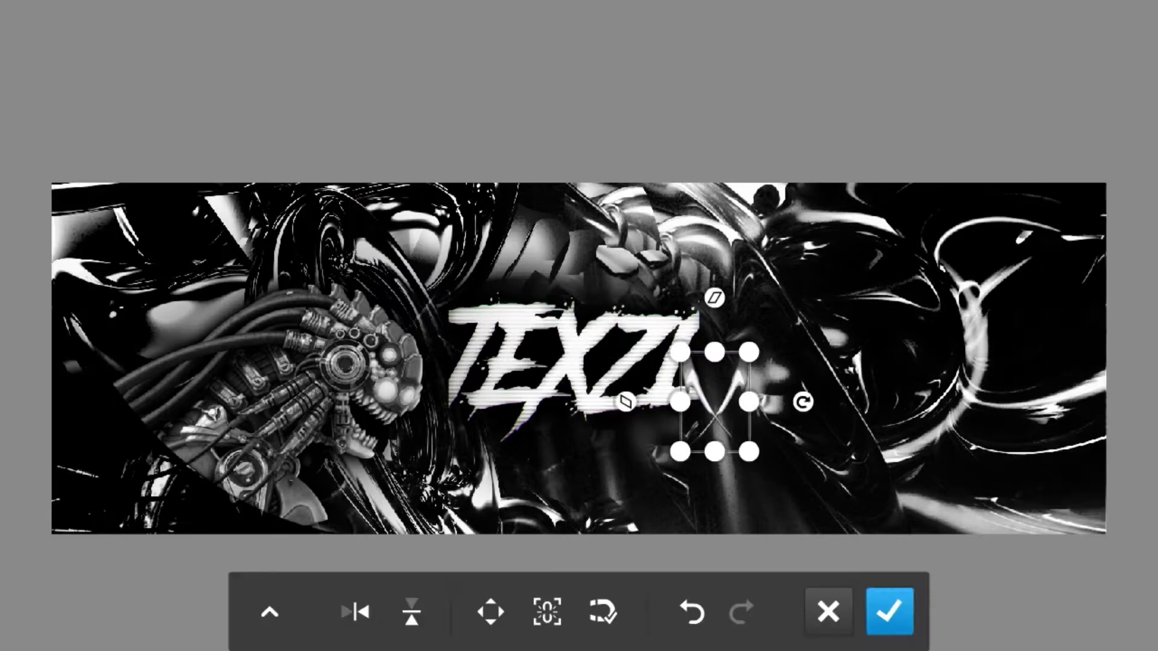
pyautogui.click(889, 611)
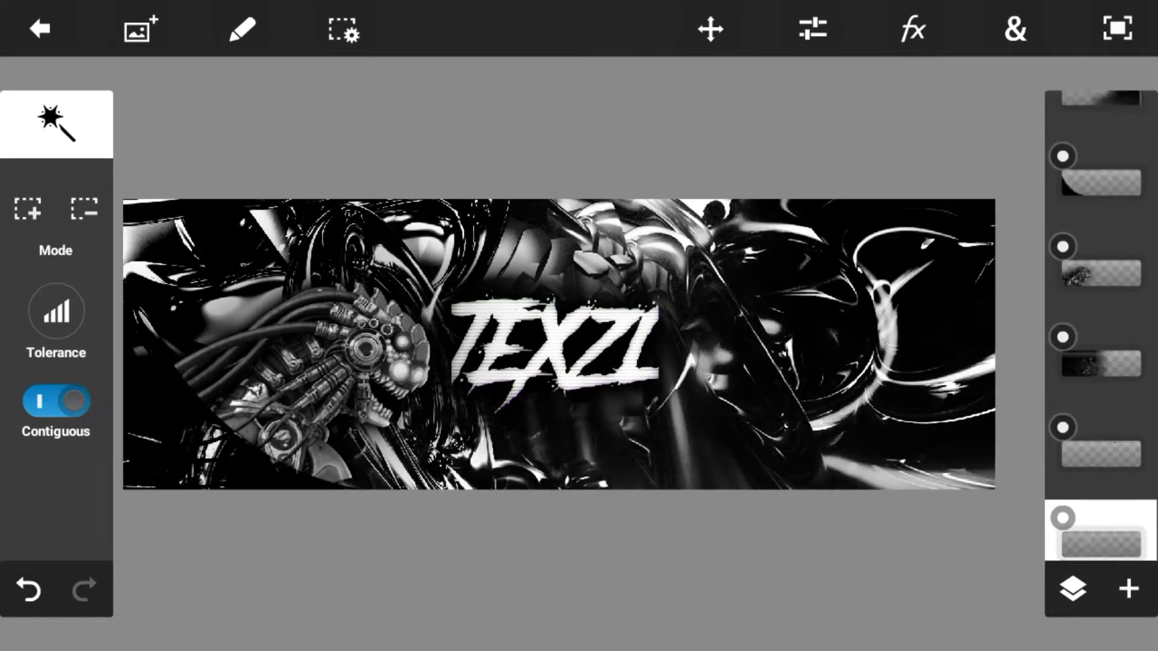
pyautogui.click(138, 28)
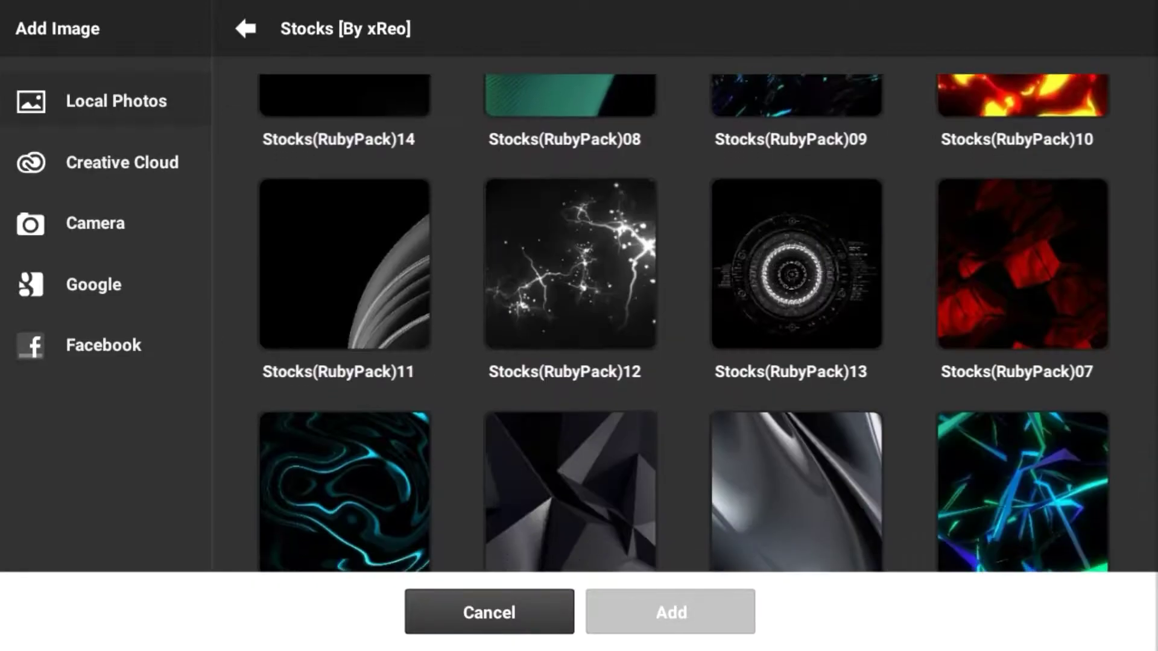
# - Add the swirl stock, replace its blue with dark, and fit it into the right corner
pyautogui.scroll(-3)
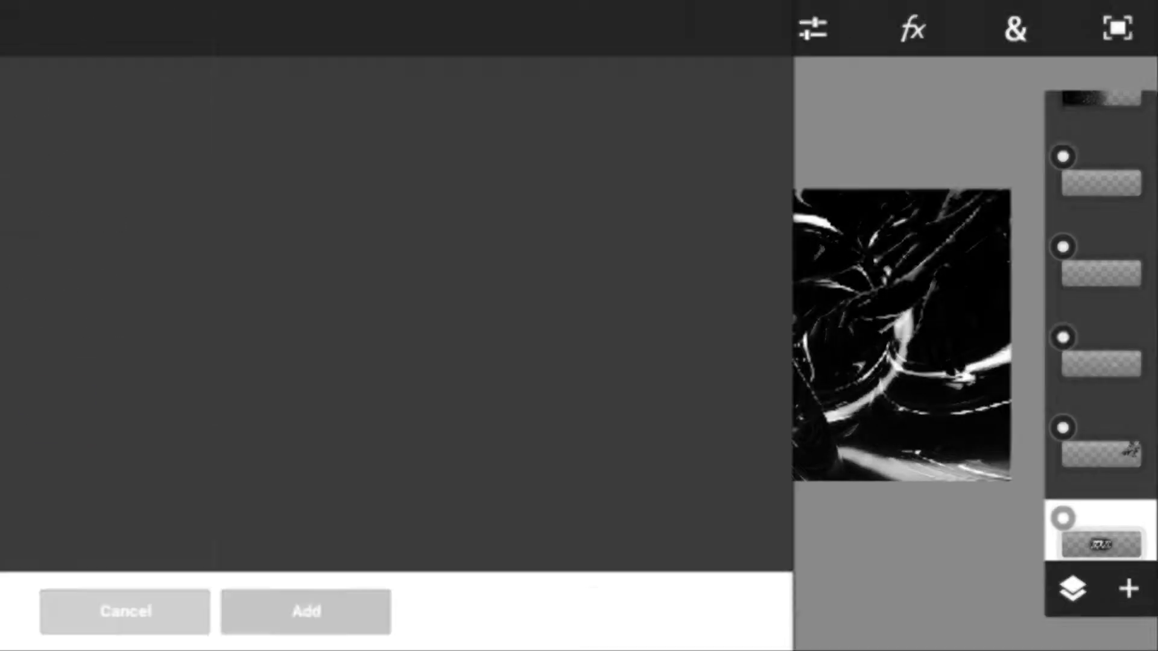
pyautogui.click(305, 612)
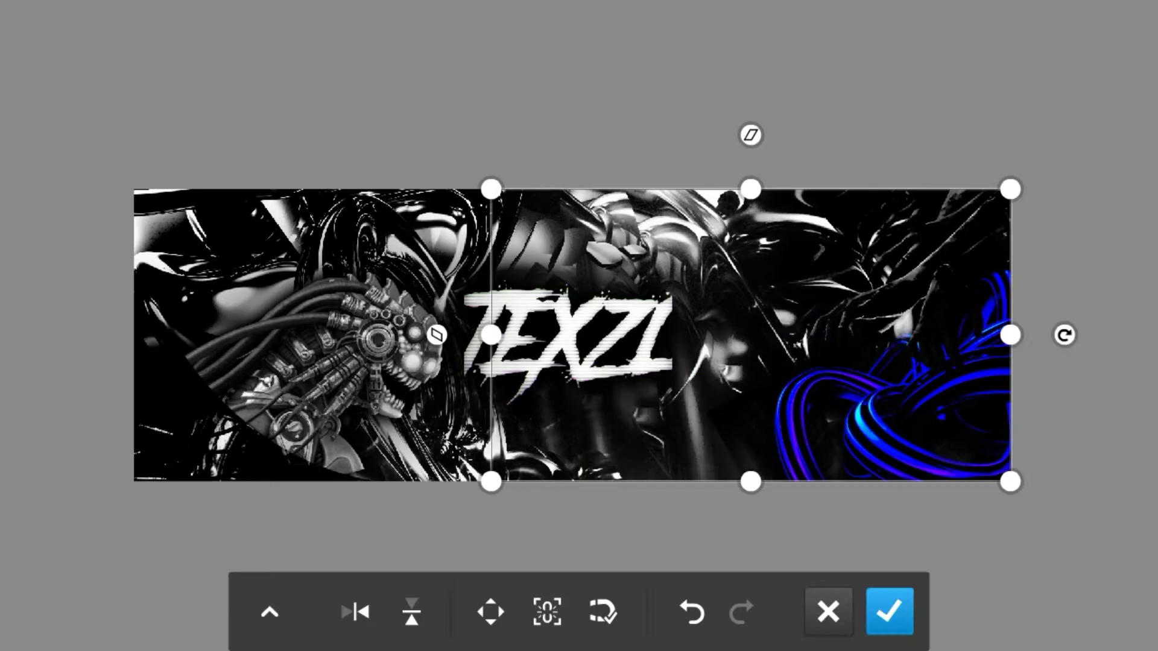
pyautogui.click(810, 28)
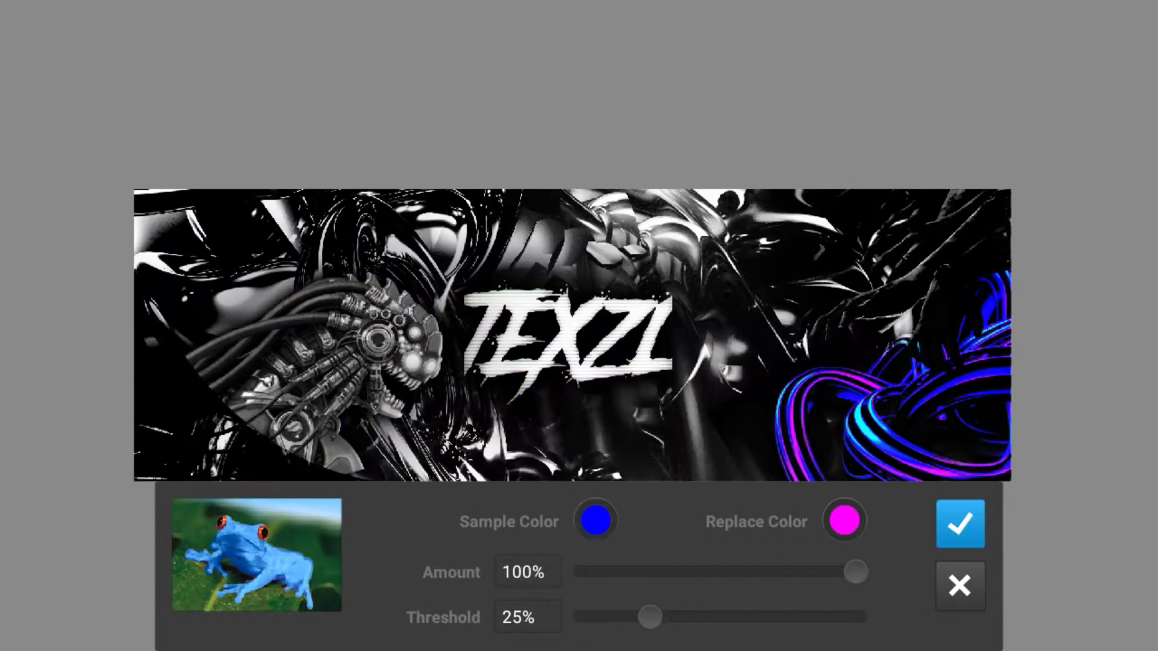
pyautogui.click(960, 524)
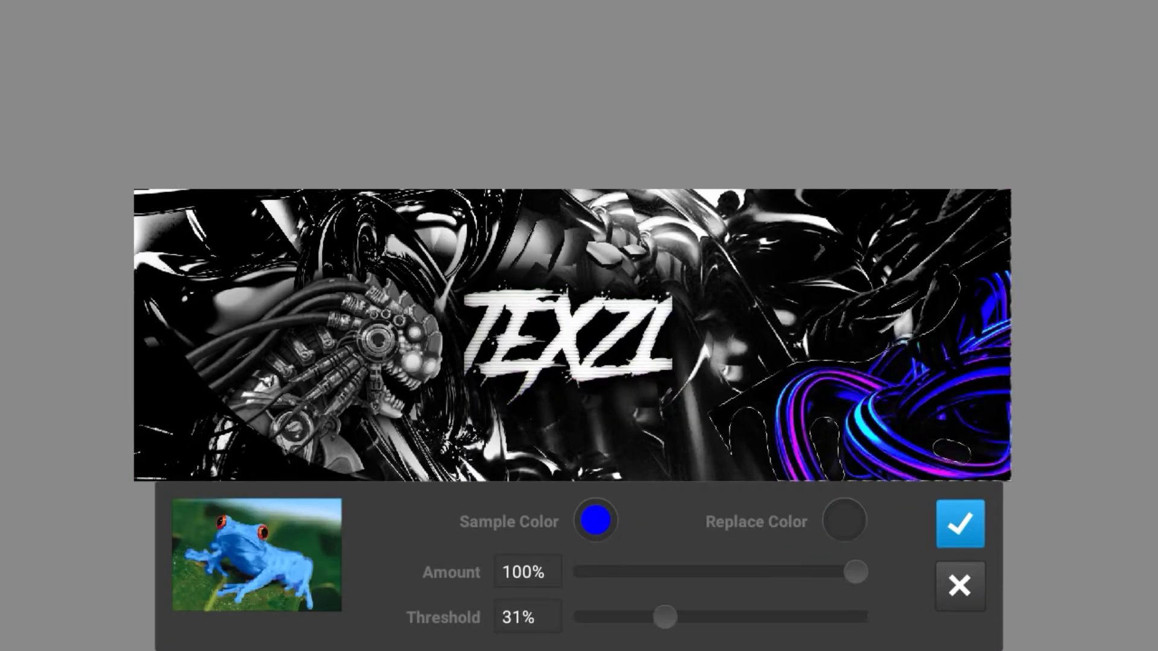
pyautogui.click(960, 524)
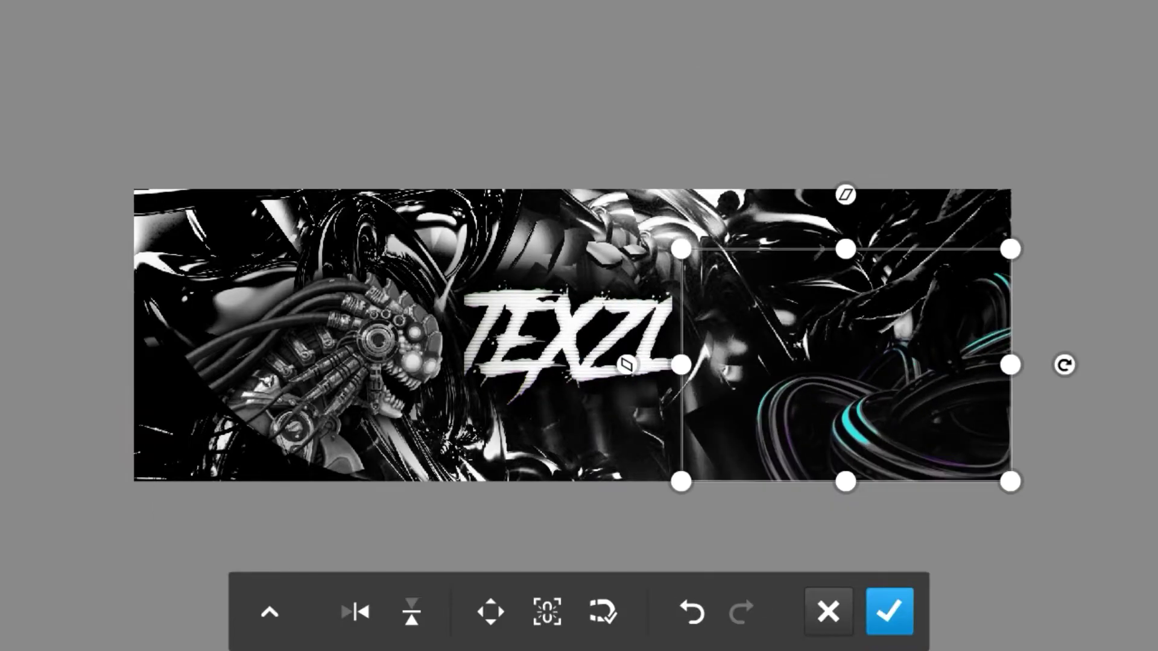
pyautogui.click(889, 611)
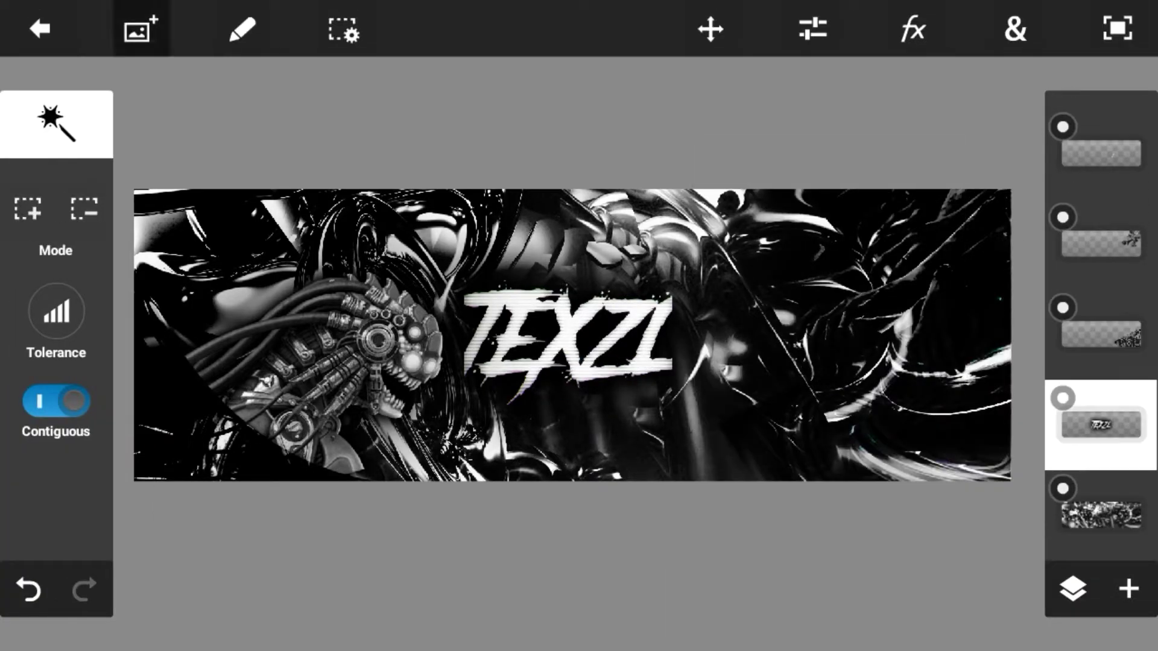
# - Add a red curved streak stock, recolor it grey, and position it over the cyborg
pyautogui.click(138, 28)
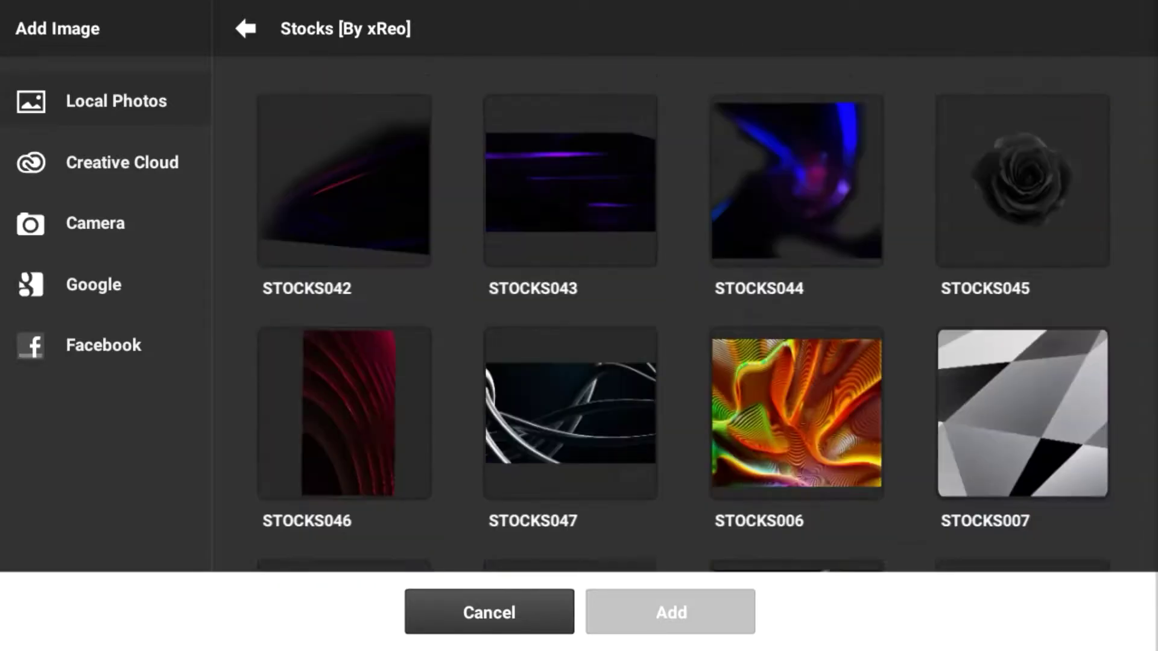
pyautogui.scroll(3)
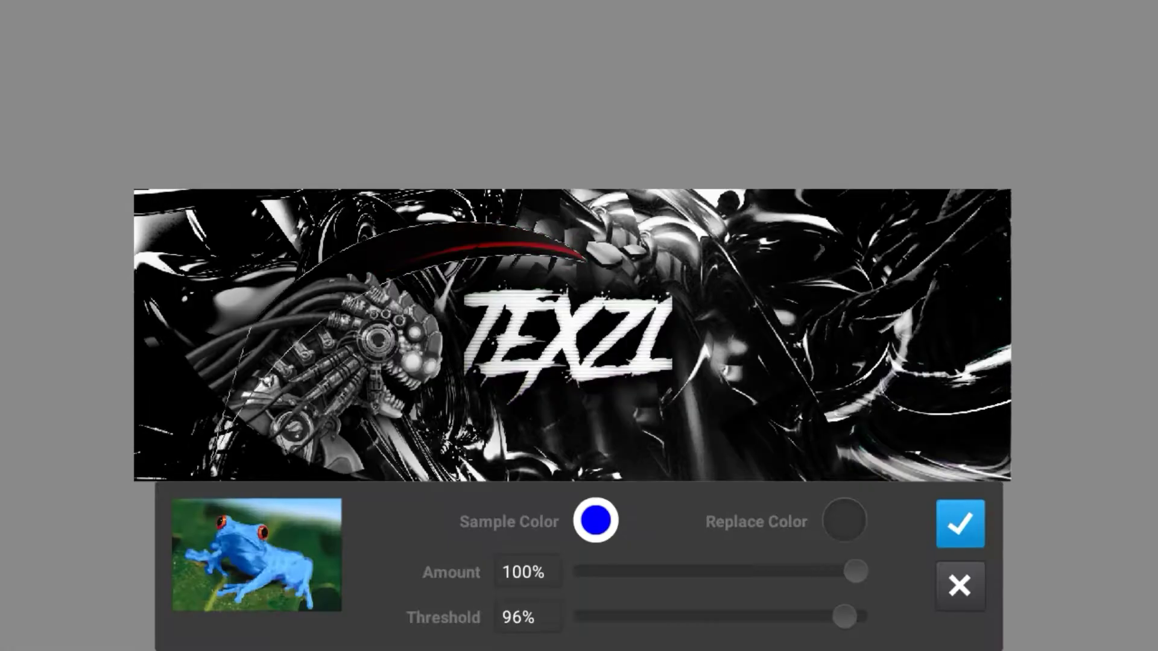
pyautogui.click(595, 520)
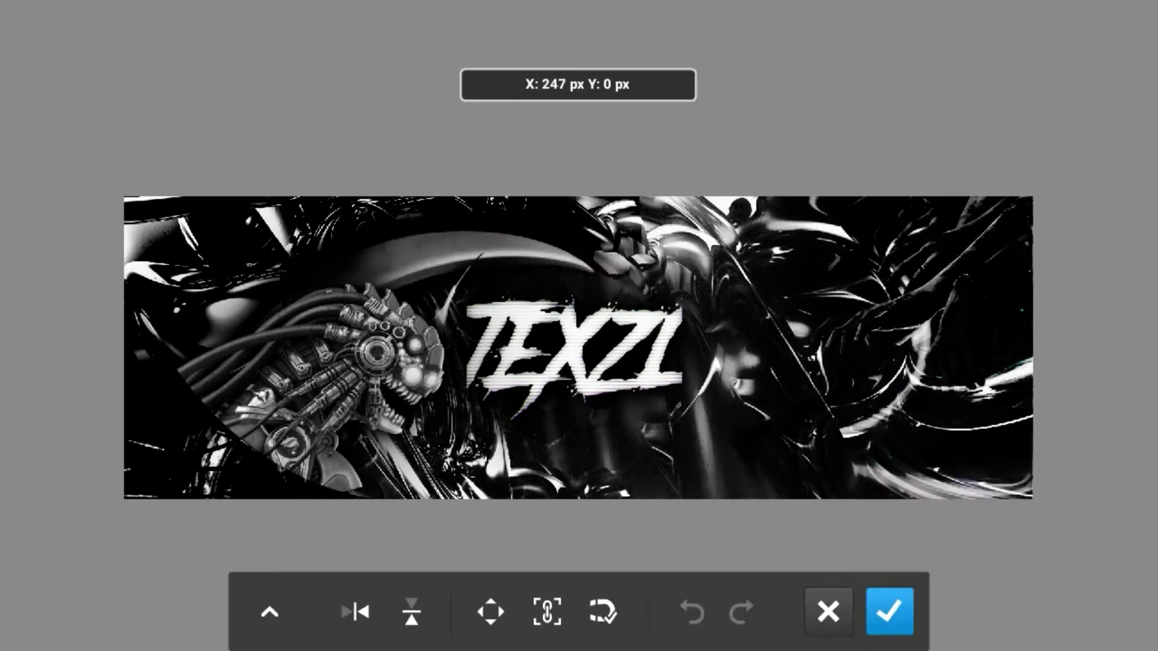
pyautogui.click(890, 612)
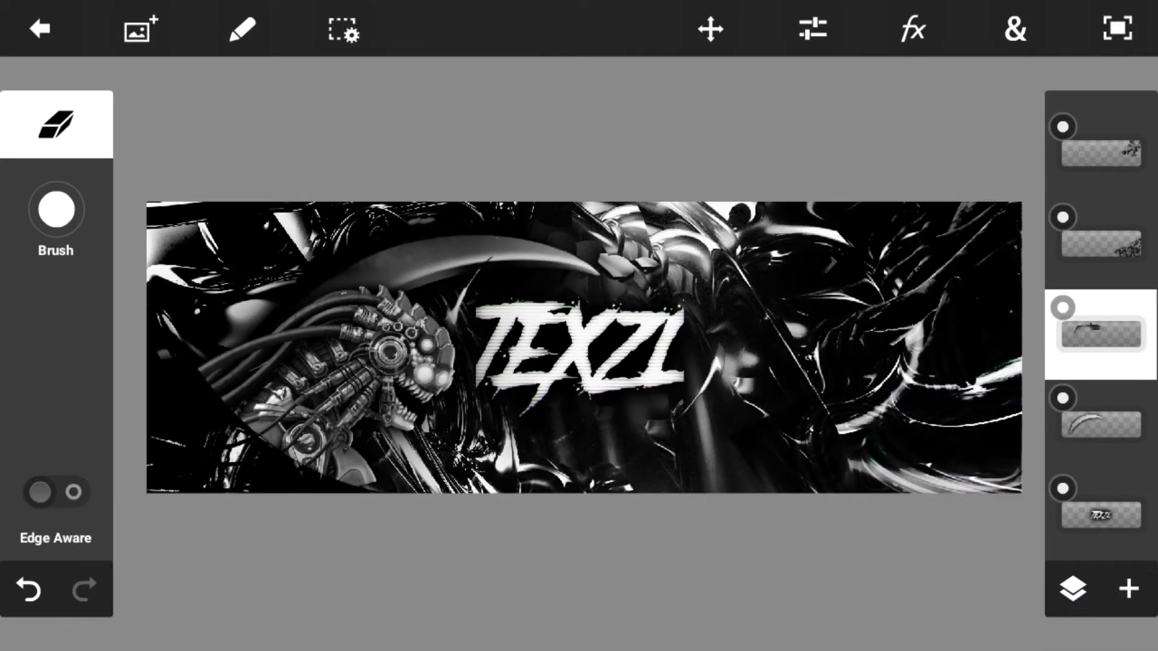
# - Add PARTICLE27 from Particles [By xReo] as a dark overlay layer on the banner
pyautogui.click(138, 29)
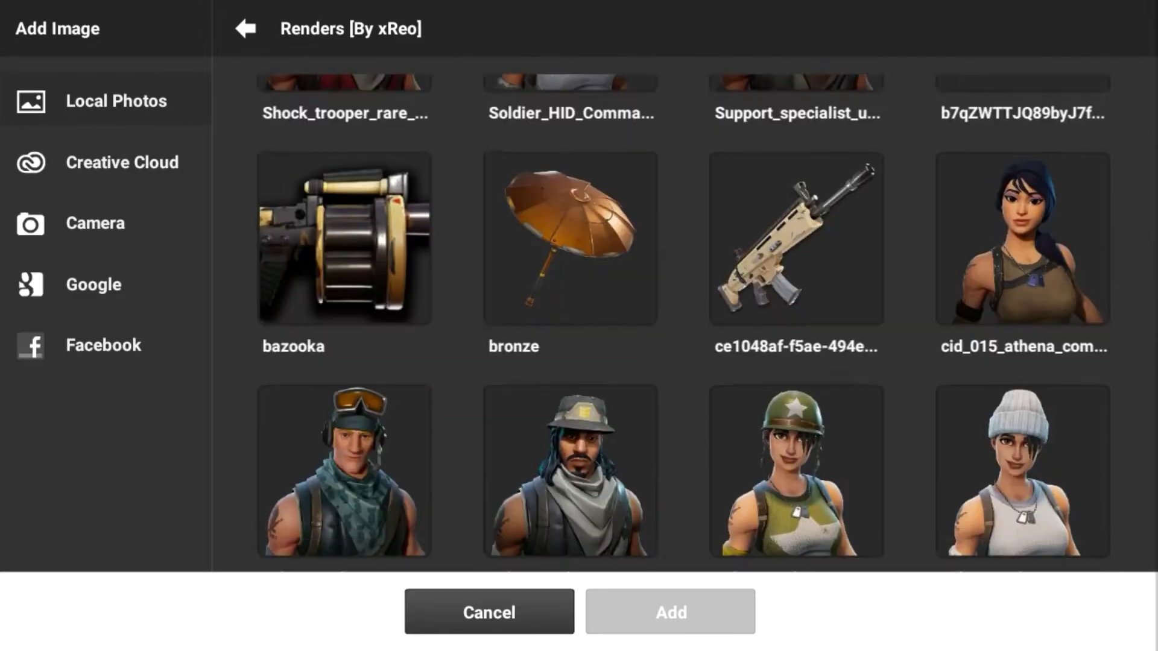
pyautogui.click(243, 28)
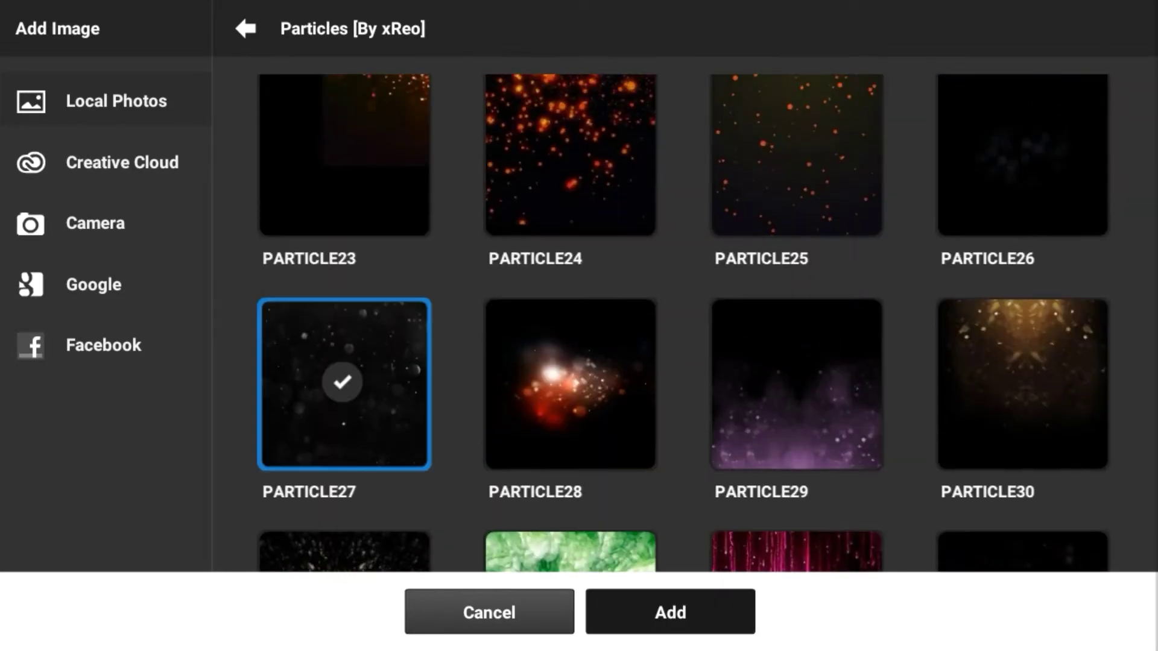
pyautogui.click(668, 612)
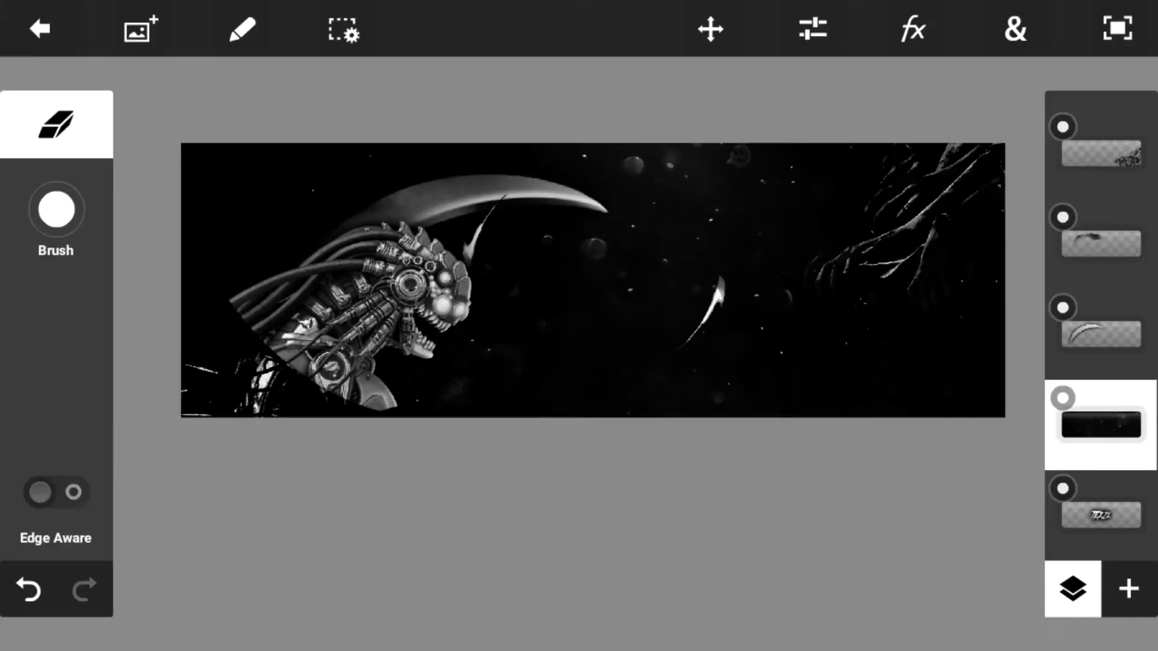
pyautogui.click(138, 28)
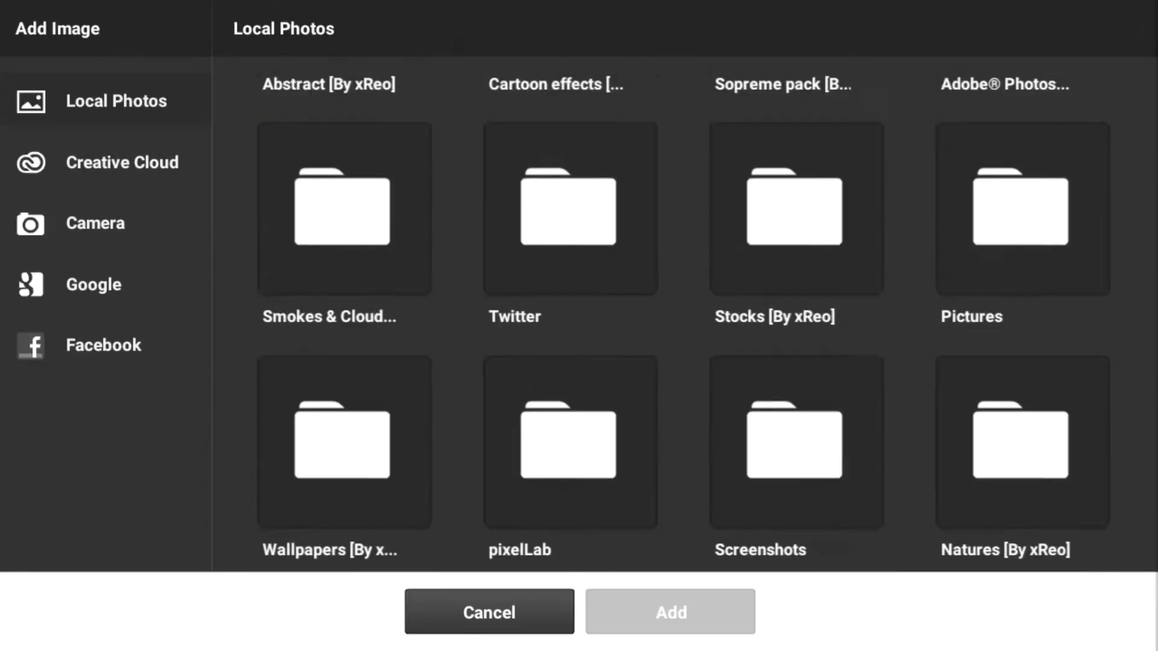